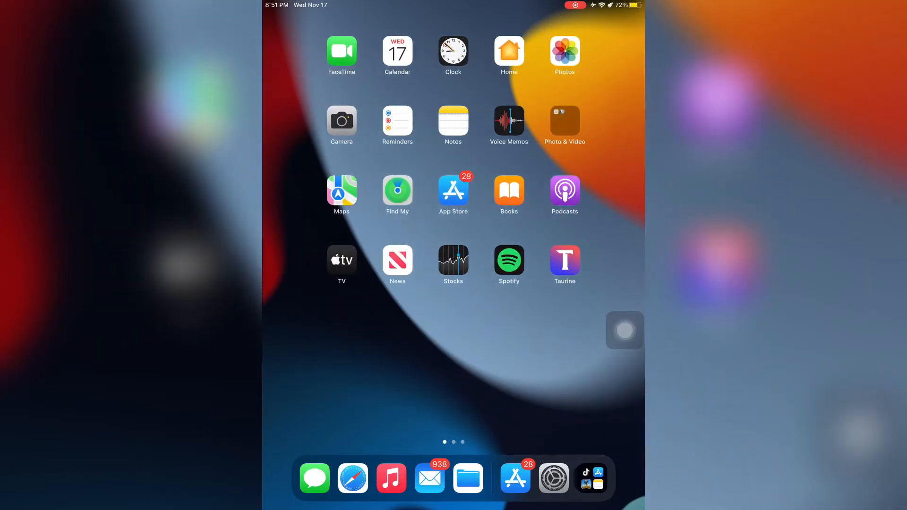
# Step: Reach Mail's notification settings from Settings > Notifications, with Allow Notifications on
pyautogui.click(429, 478)
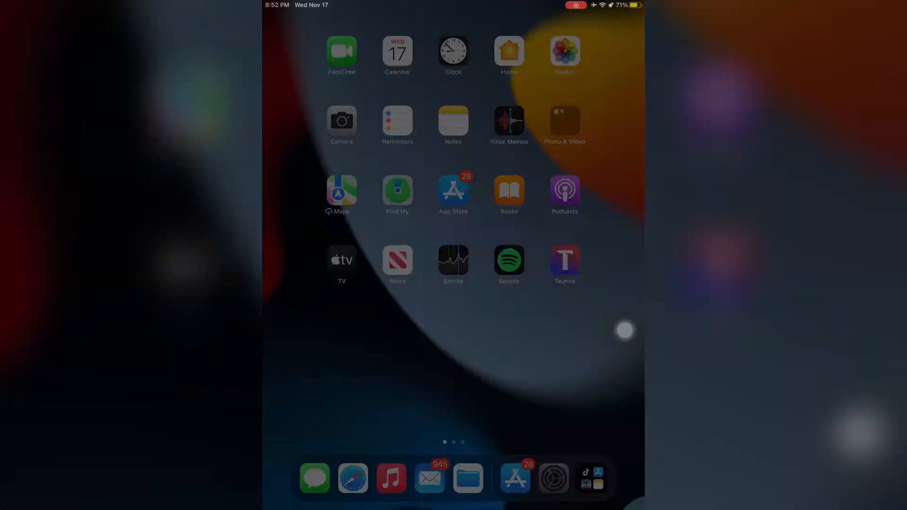
pyautogui.click(554, 478)
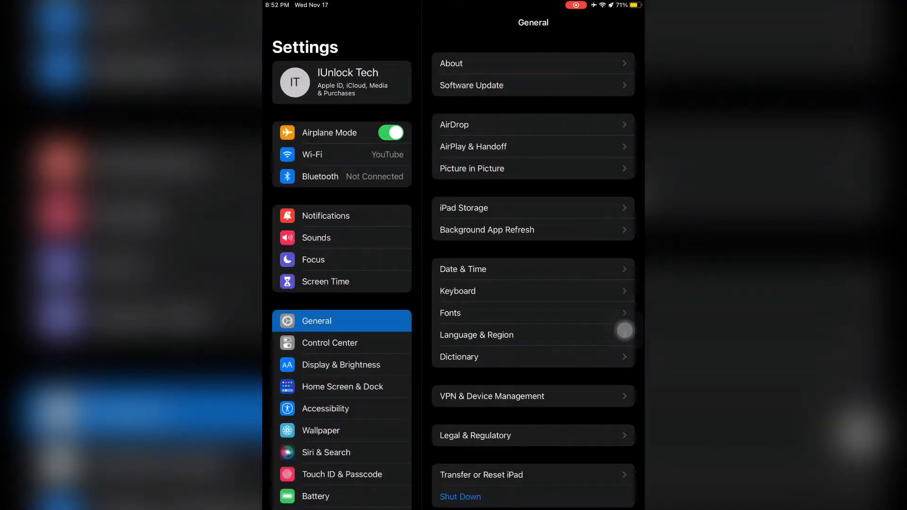
pyautogui.click(326, 215)
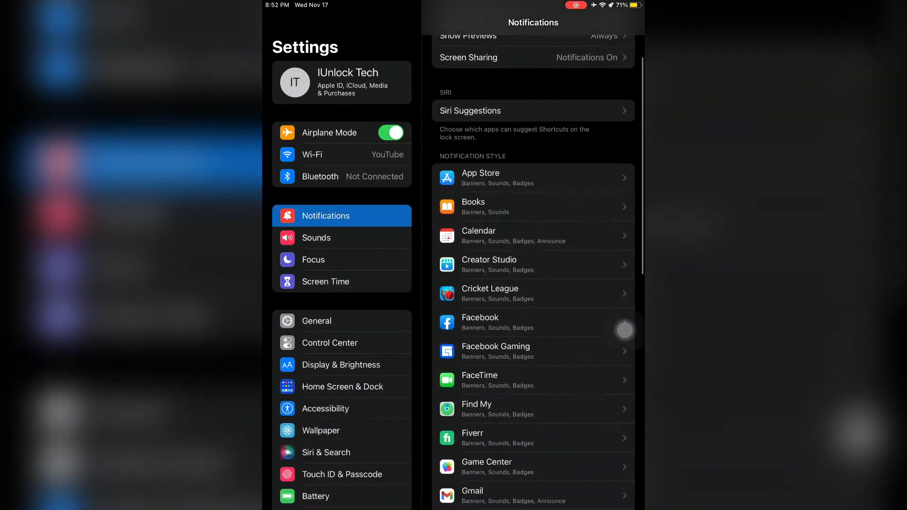
pyautogui.scroll(-3)
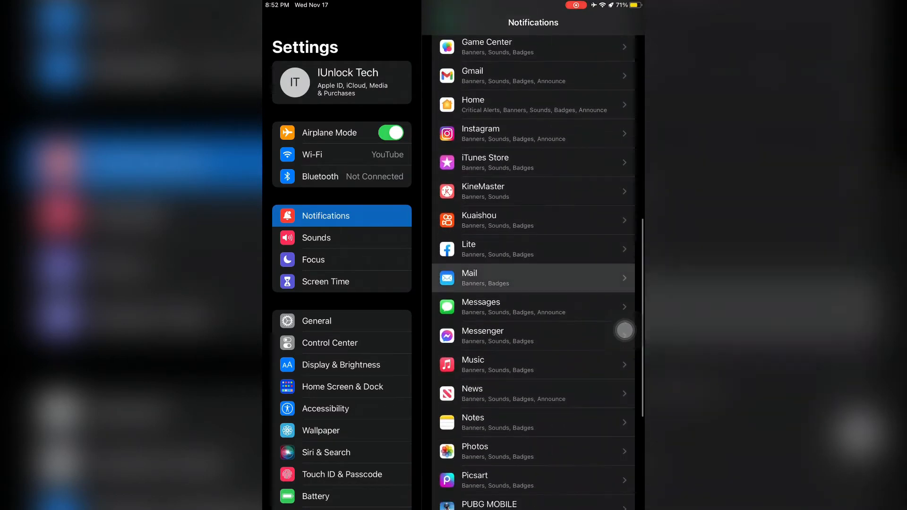
pyautogui.click(532, 278)
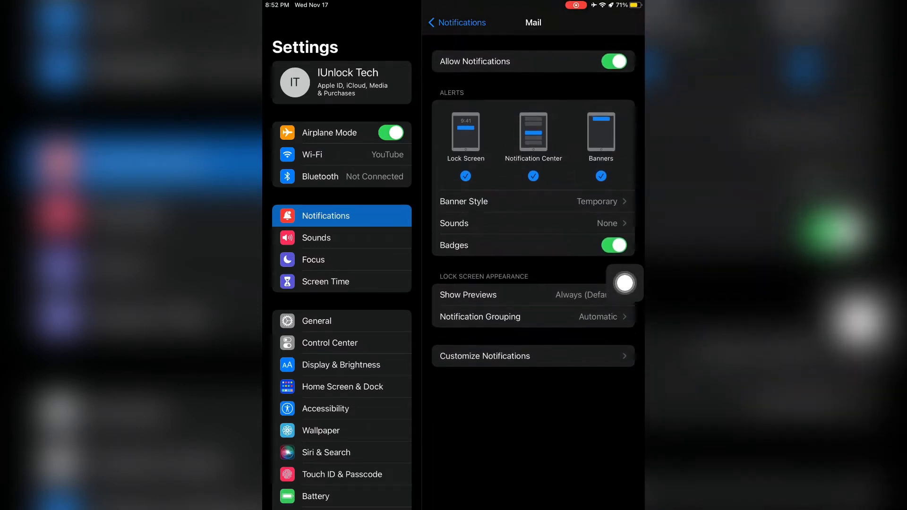
# Step: Under Customize Notifications, enable Badges and Alerts for the iCloud mail account
pyautogui.click(483, 356)
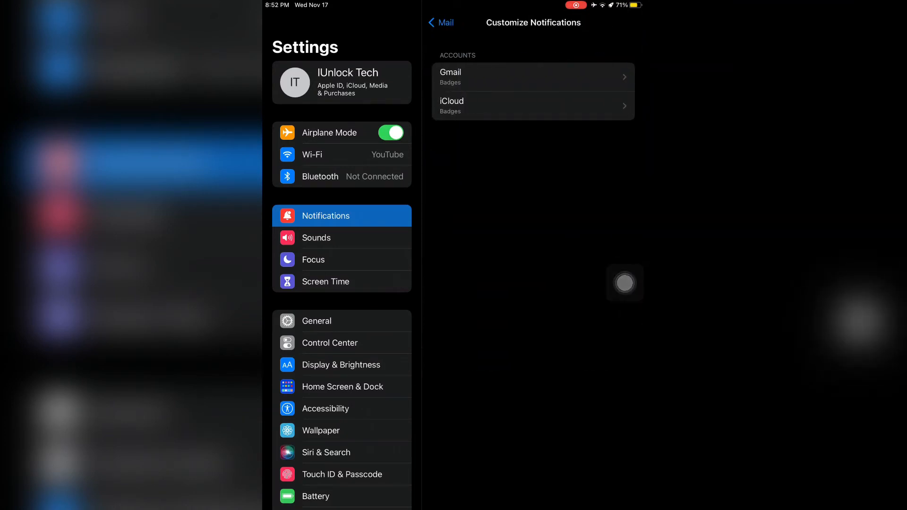
pyautogui.click(532, 106)
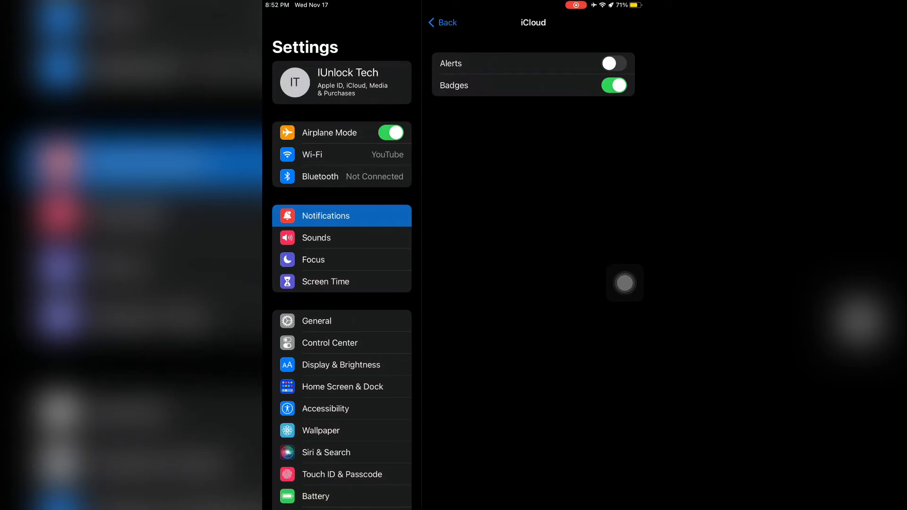
pyautogui.click(613, 85)
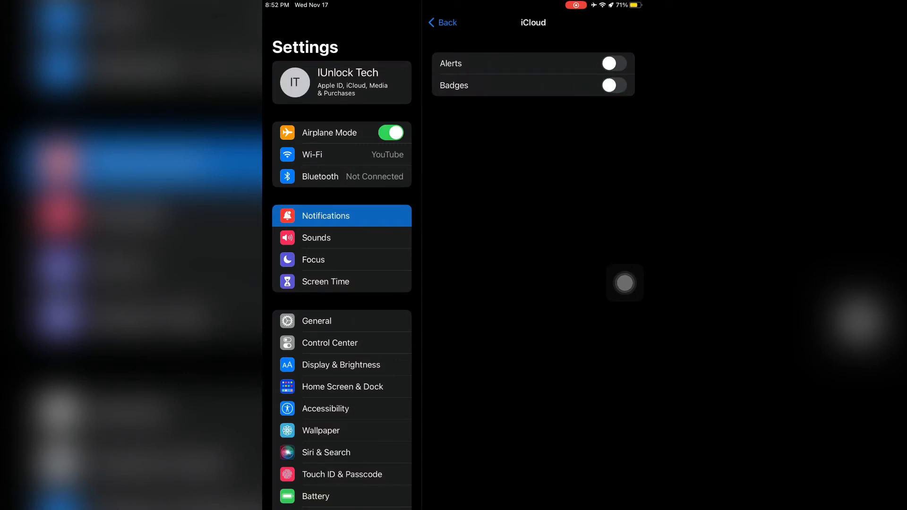
pyautogui.click(615, 63)
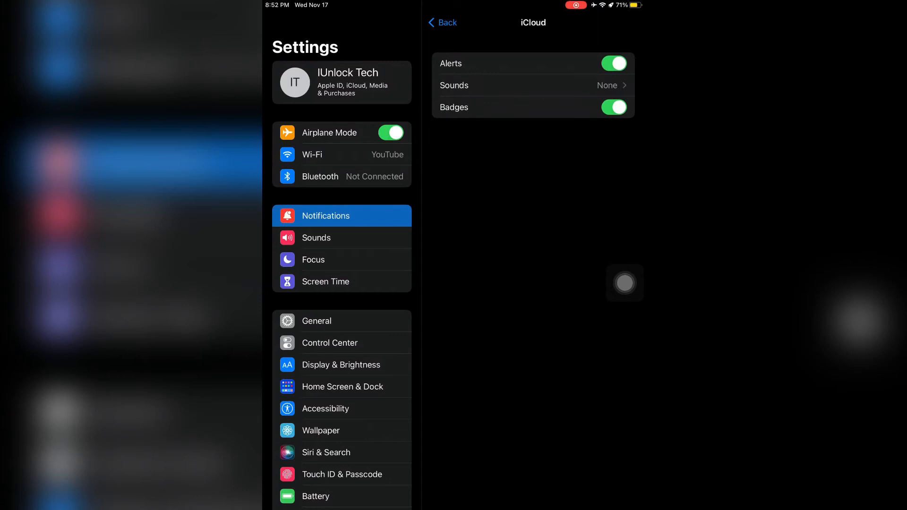
# Step: Set the iCloud account's alert sound to Aurora and return to the account list
pyautogui.click(453, 85)
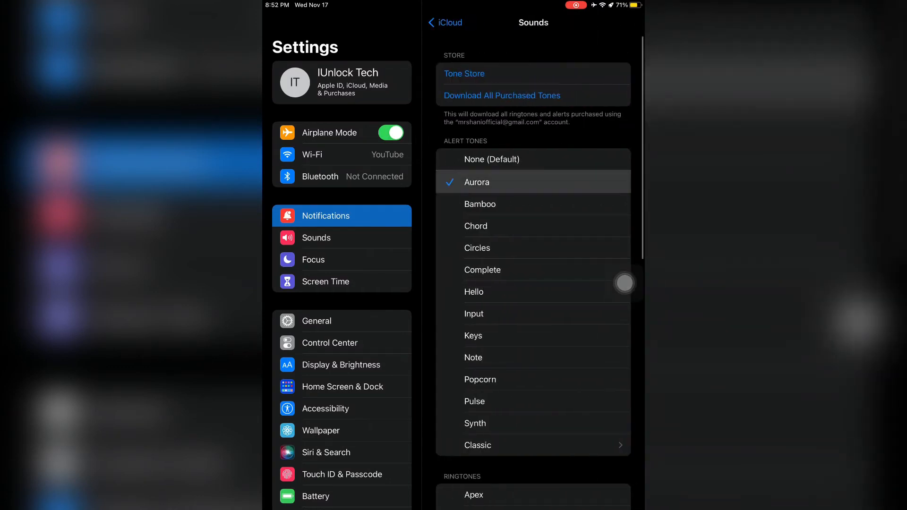
pyautogui.click(445, 22)
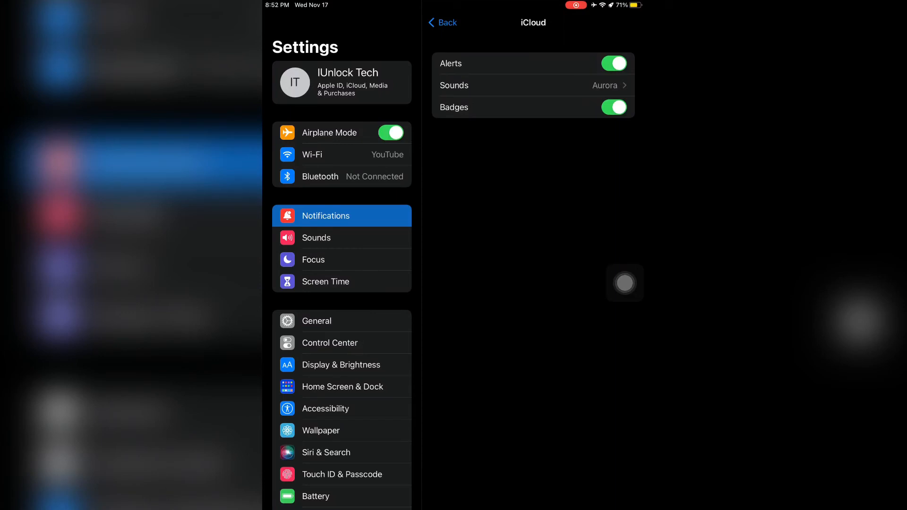
pyautogui.click(443, 23)
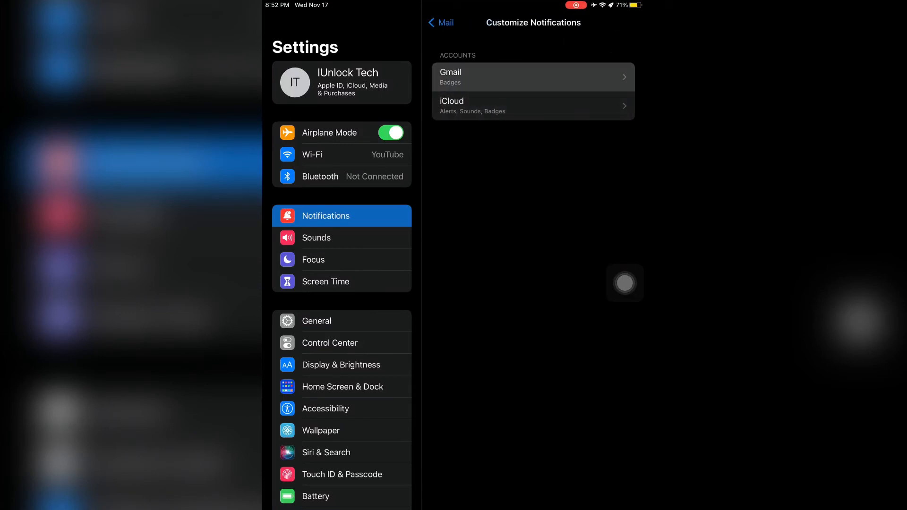
# Step: Give the Gmail account Alerts, the Aurora sound and Badges, then return to the list
pyautogui.click(532, 76)
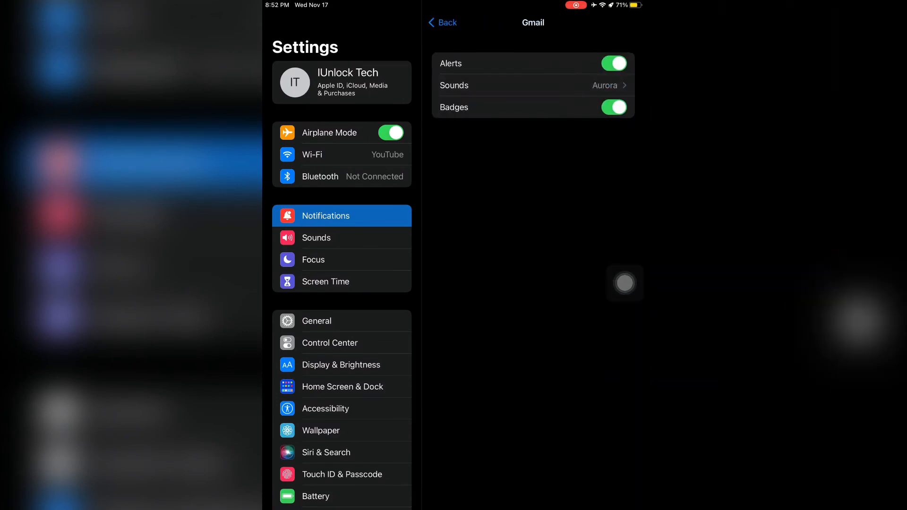
pyautogui.click(442, 22)
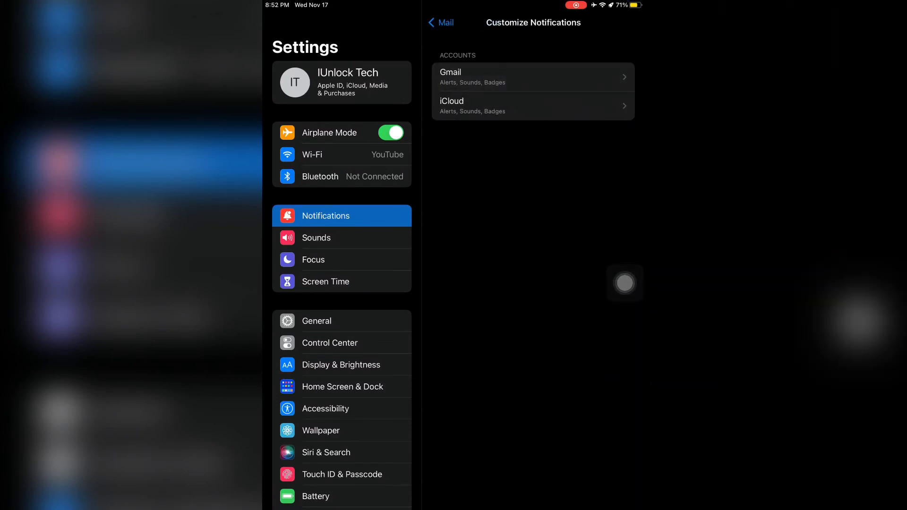